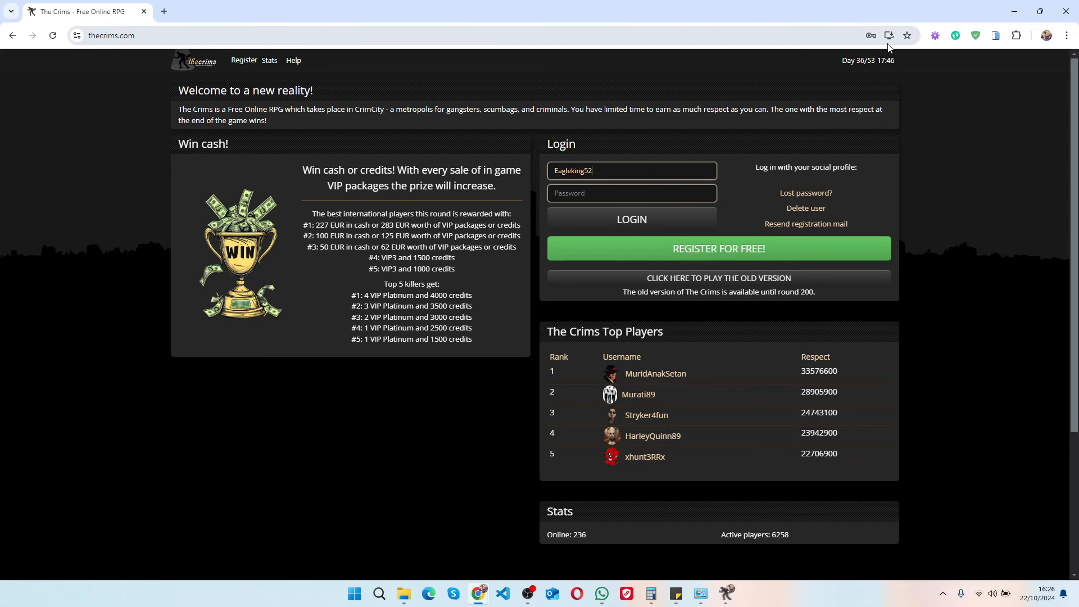
pyautogui.moveTo(888, 35)
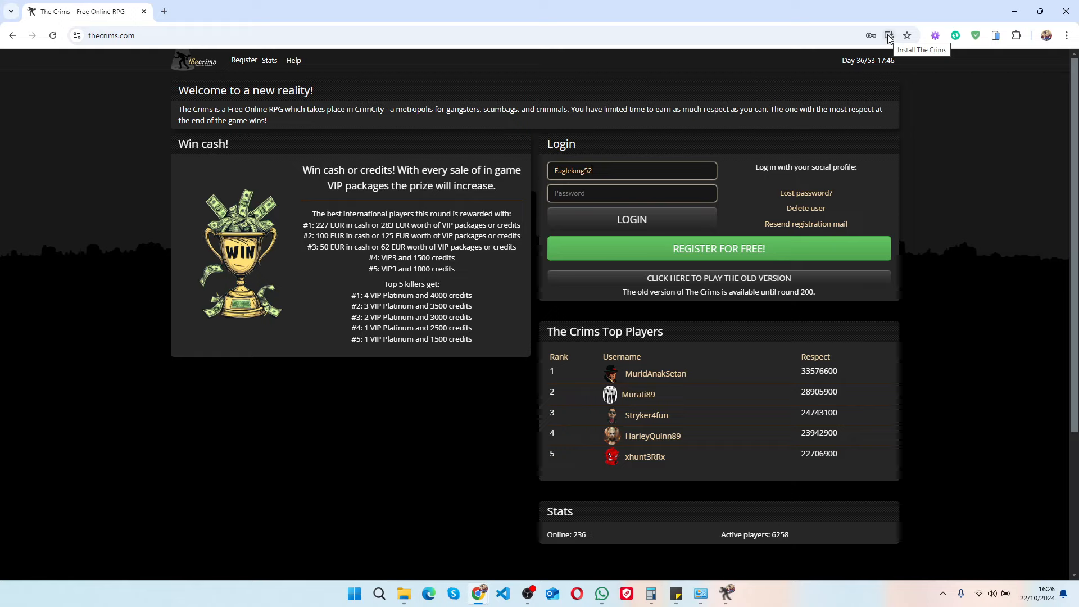
pyautogui.moveTo(8, 34)
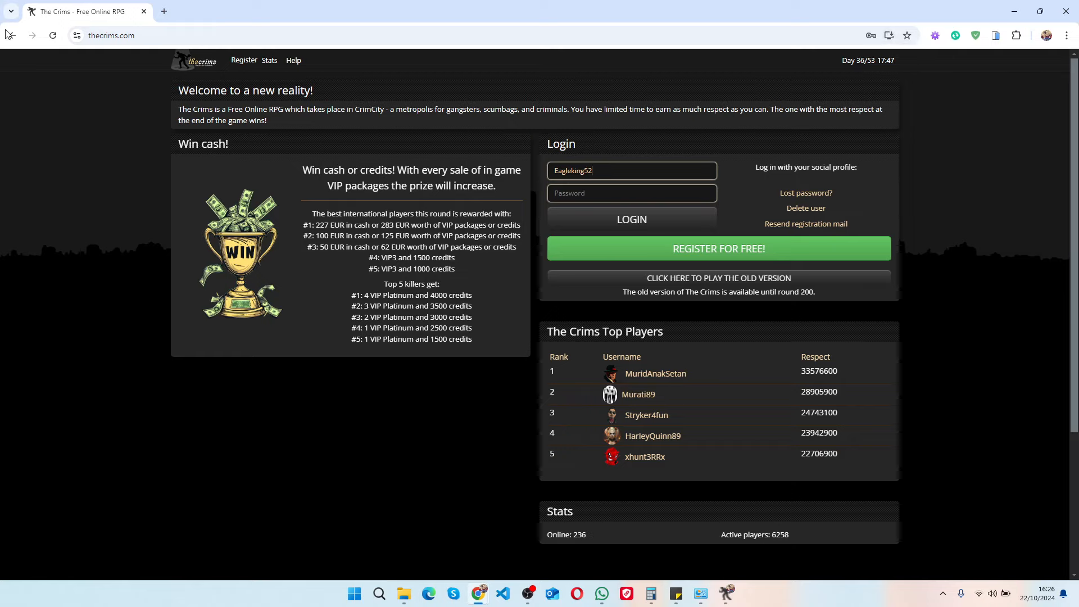
pyautogui.moveTo(890, 39)
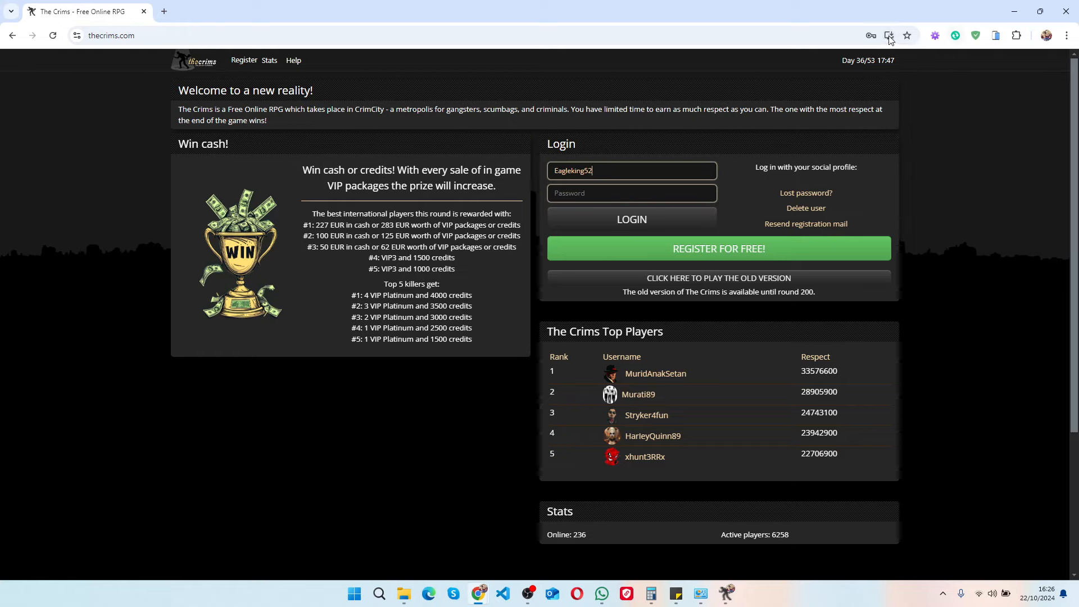
pyautogui.moveTo(888, 35)
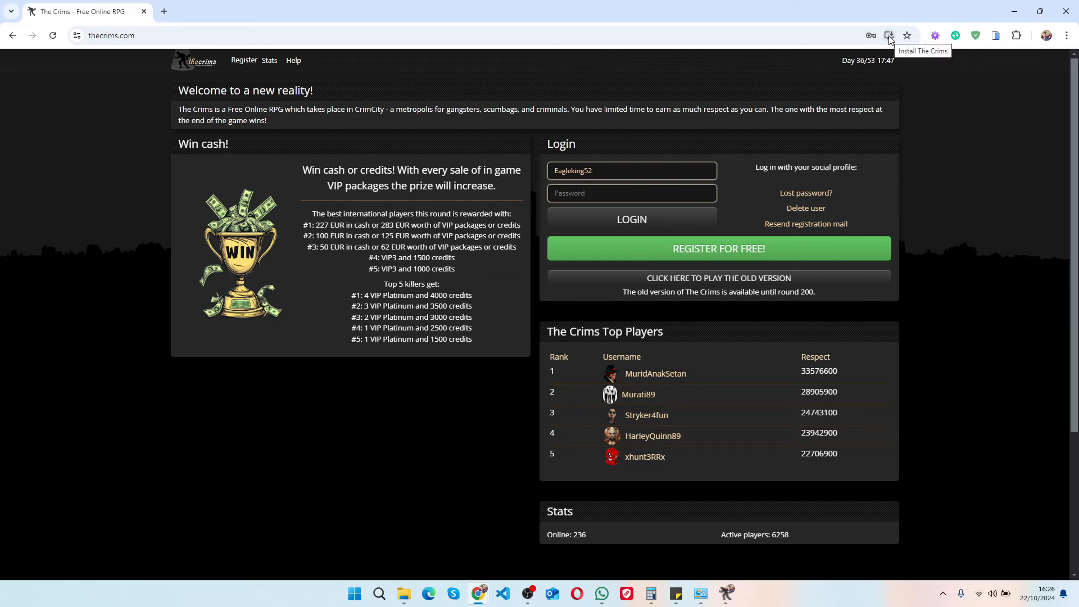
# Install The Crims site as a standalone Chrome app via the address-bar Install prompt.
pyautogui.click(888, 35)
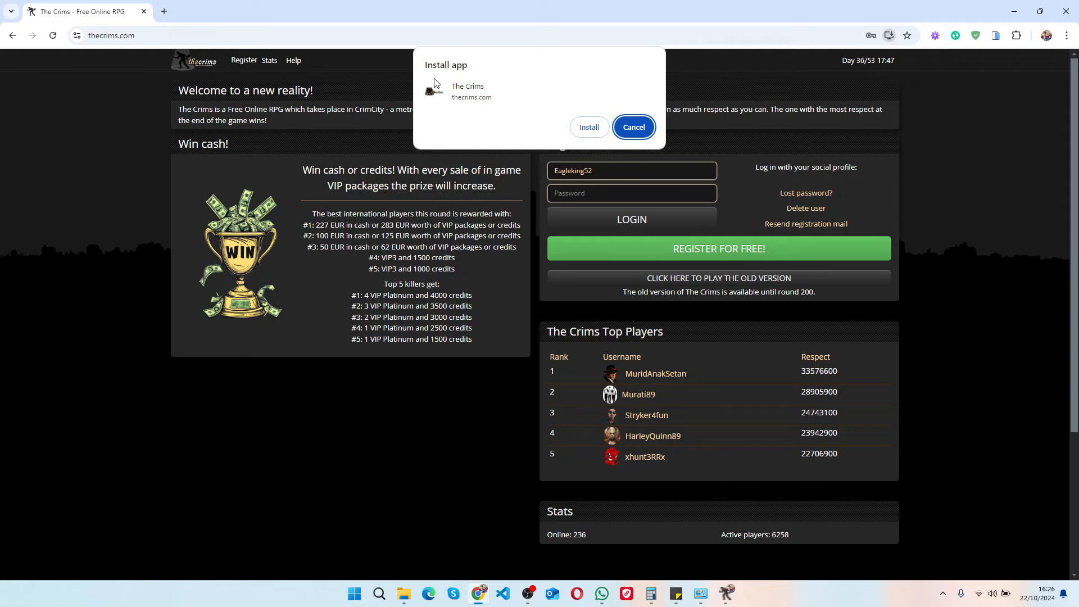
pyautogui.moveTo(605, 136)
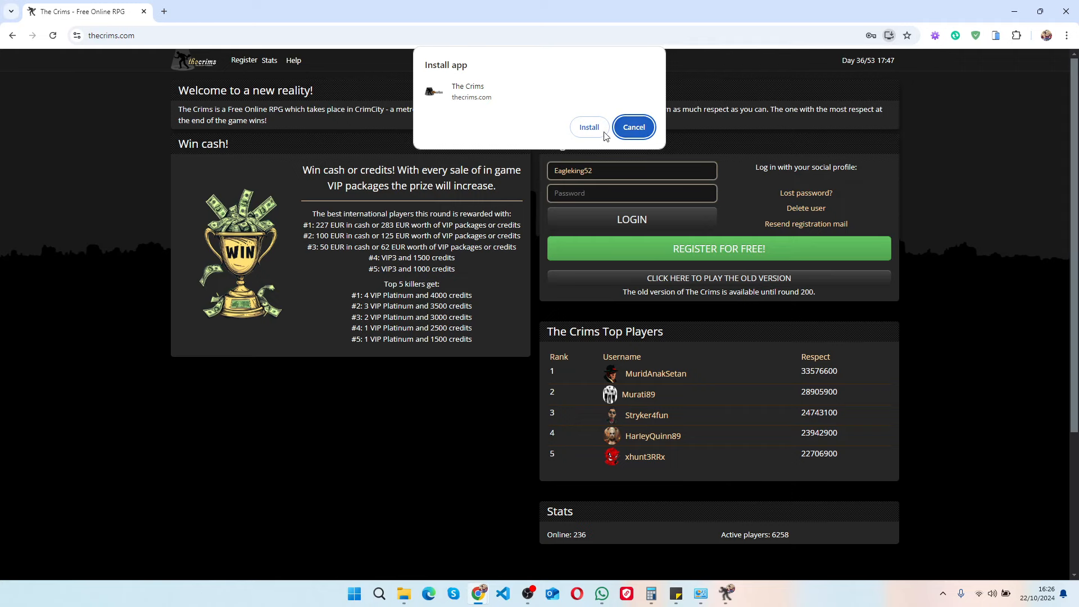
pyautogui.click(588, 127)
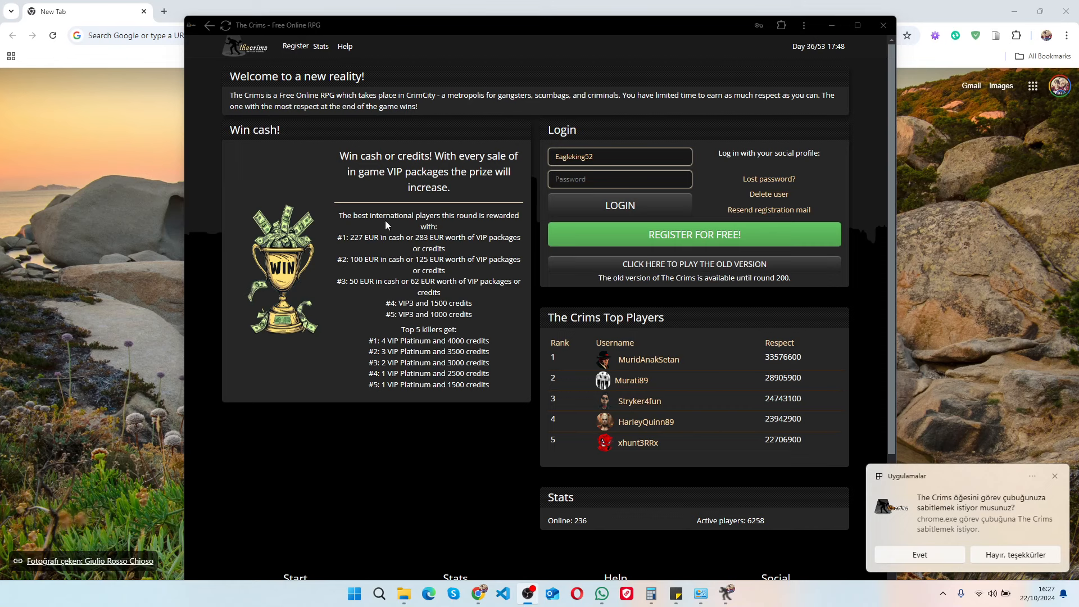
pyautogui.moveTo(451, 201)
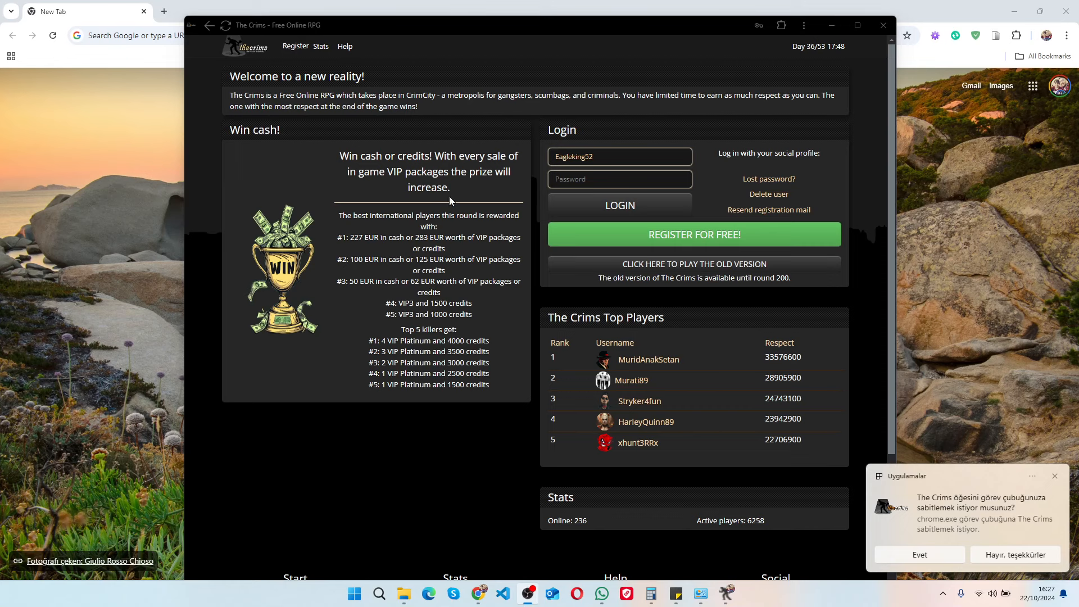
pyautogui.moveTo(663, 166)
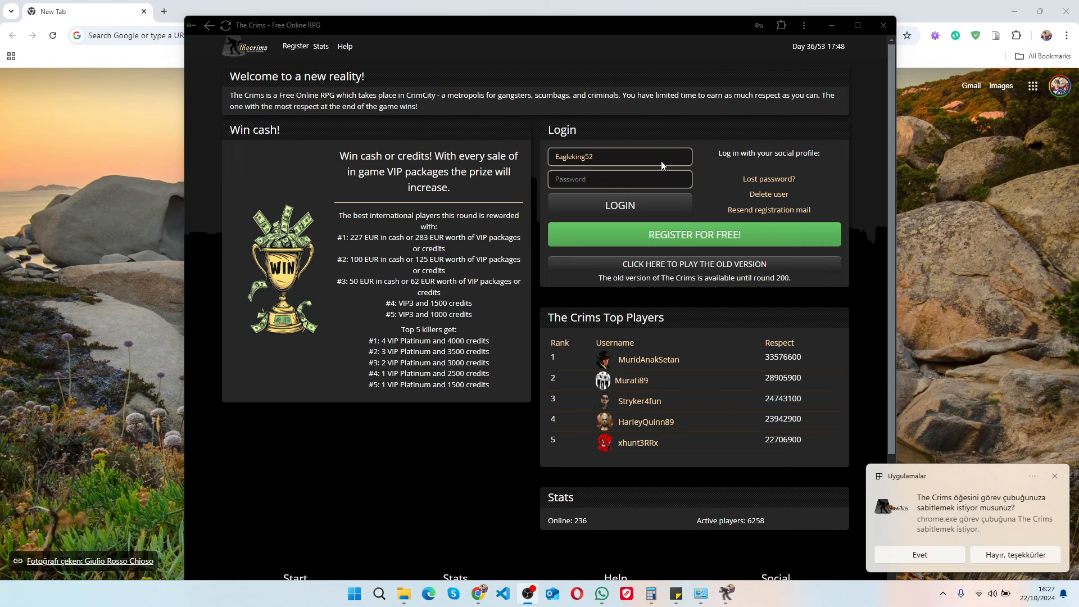
pyautogui.moveTo(1026, 569)
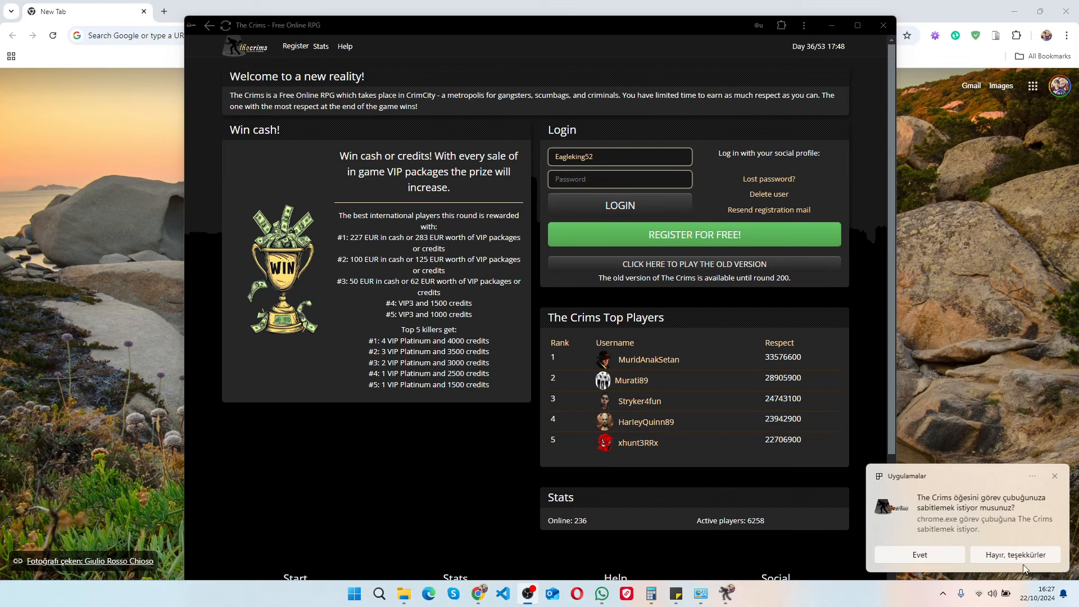
# Answer 'Hayır, teşekkürler' to the Windows offer to pin The Crims to the taskbar.
pyautogui.click(1015, 555)
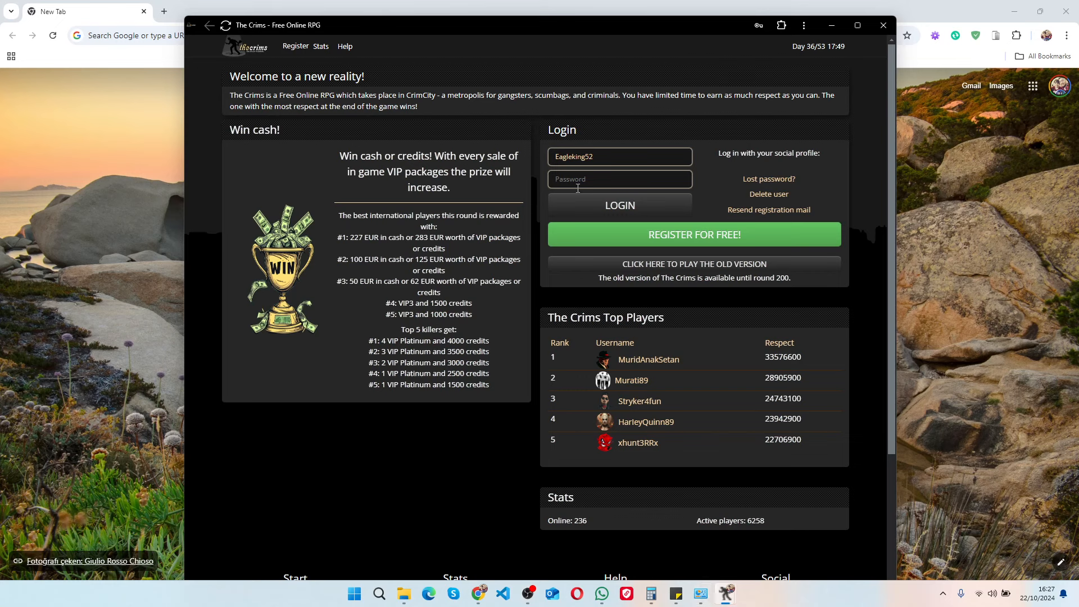
pyautogui.moveTo(612, 449)
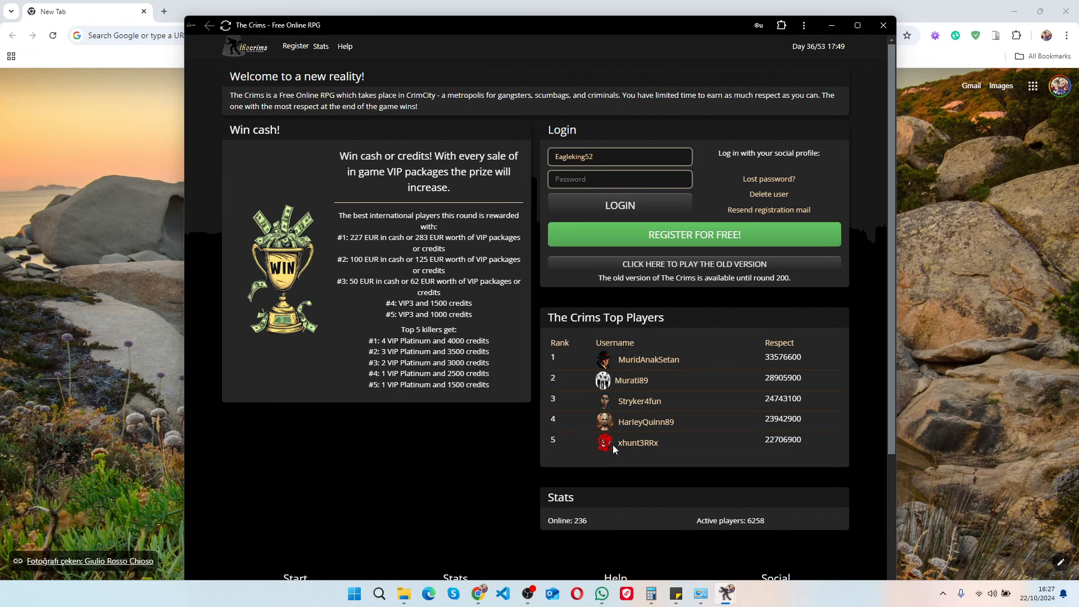
# Autofill the first saved account into the Password field and submit the login.
pyautogui.click(618, 178)
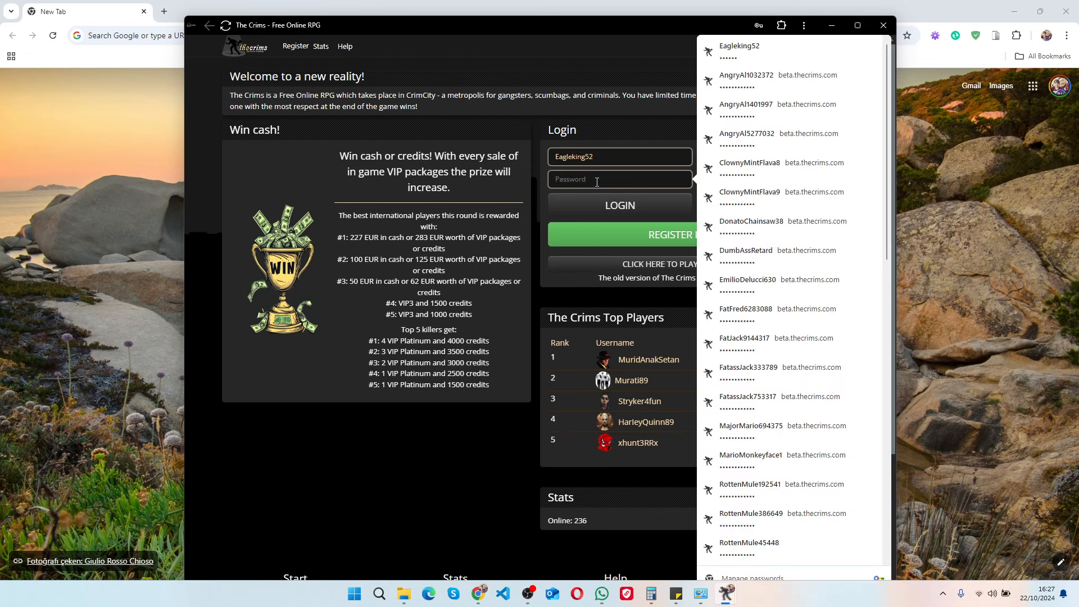
pyautogui.click(618, 204)
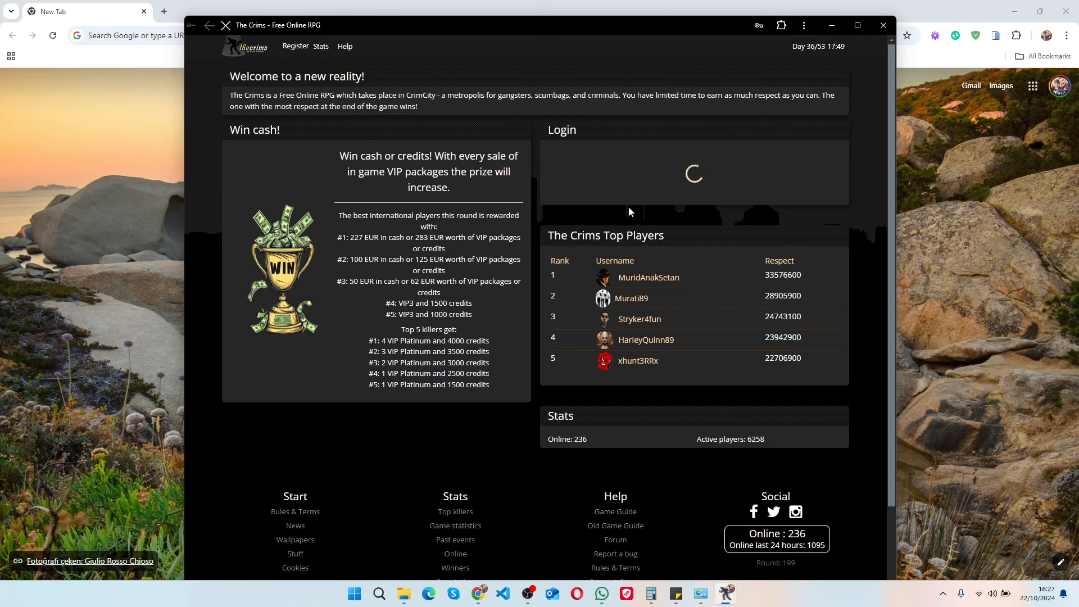